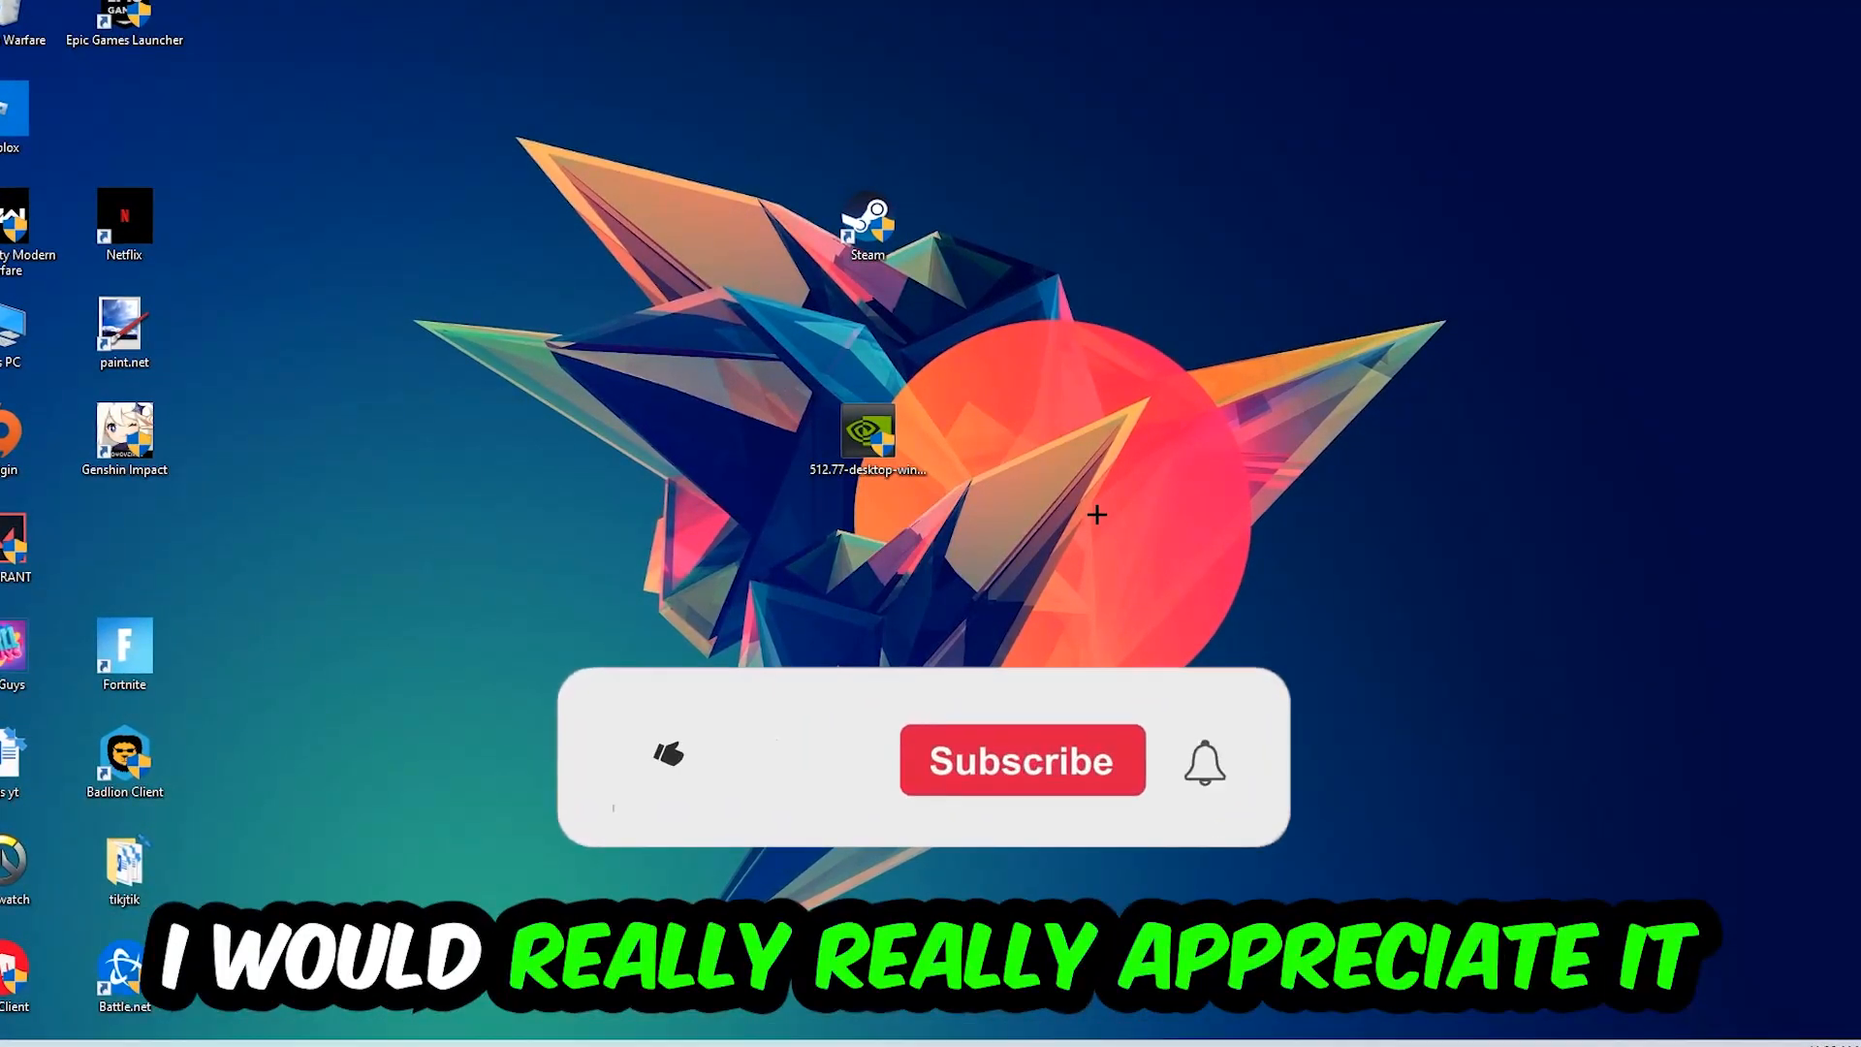
Search the taskbar for Task Manager so it can be launched
left_click(669, 760)
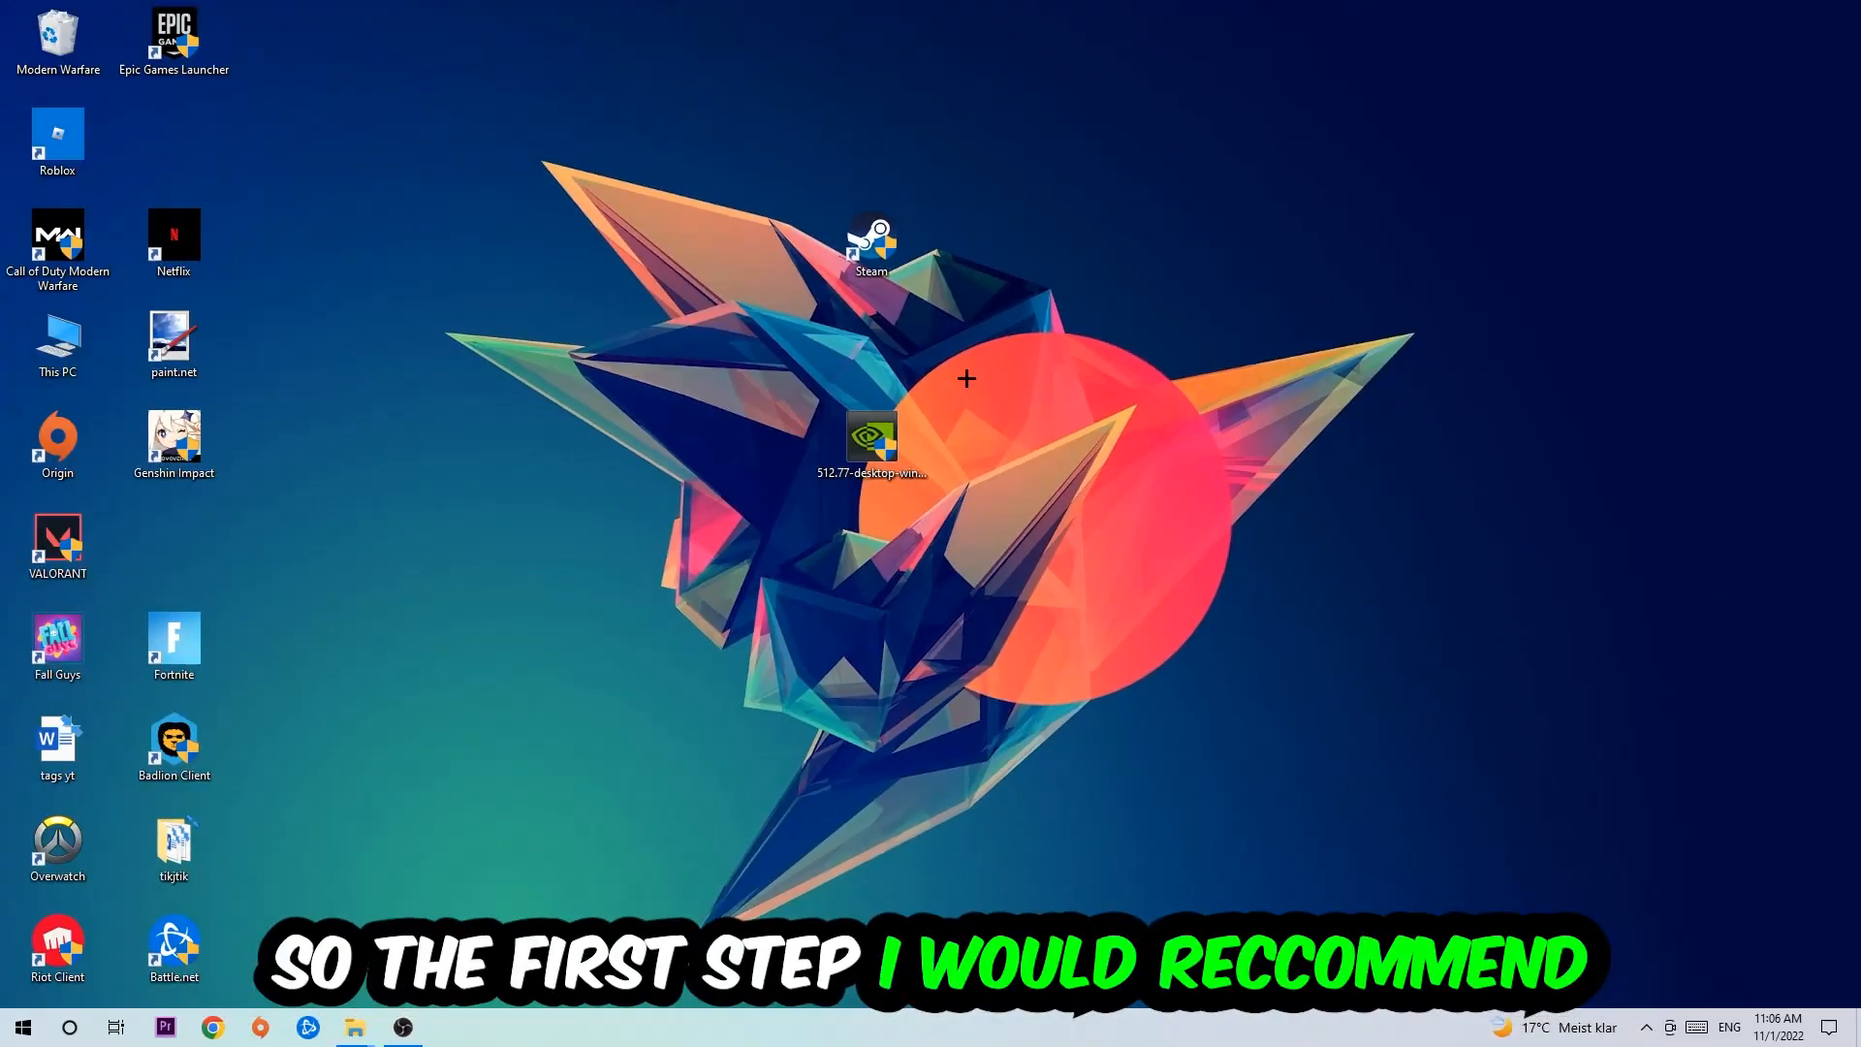
mouse_move(887, 271)
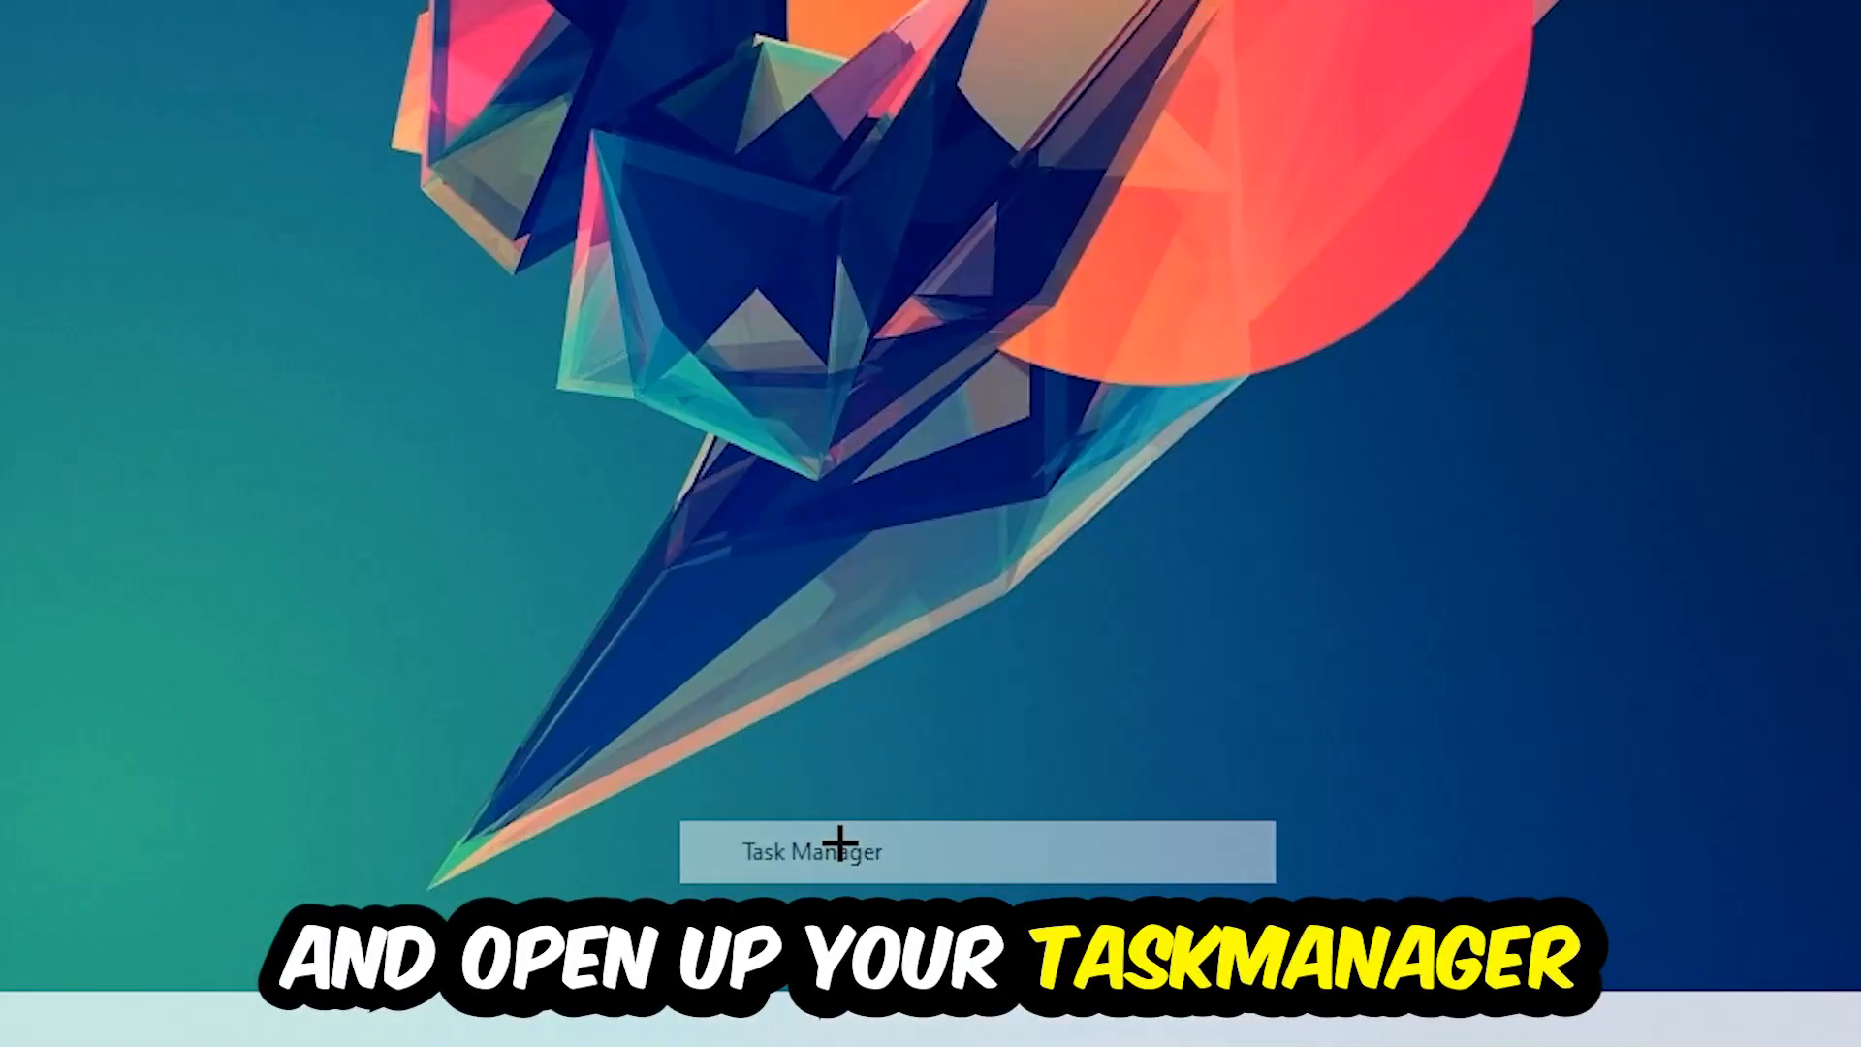
In Task Manager's full Processes list, bring up End task for the Google Chrome process
left_click(811, 851)
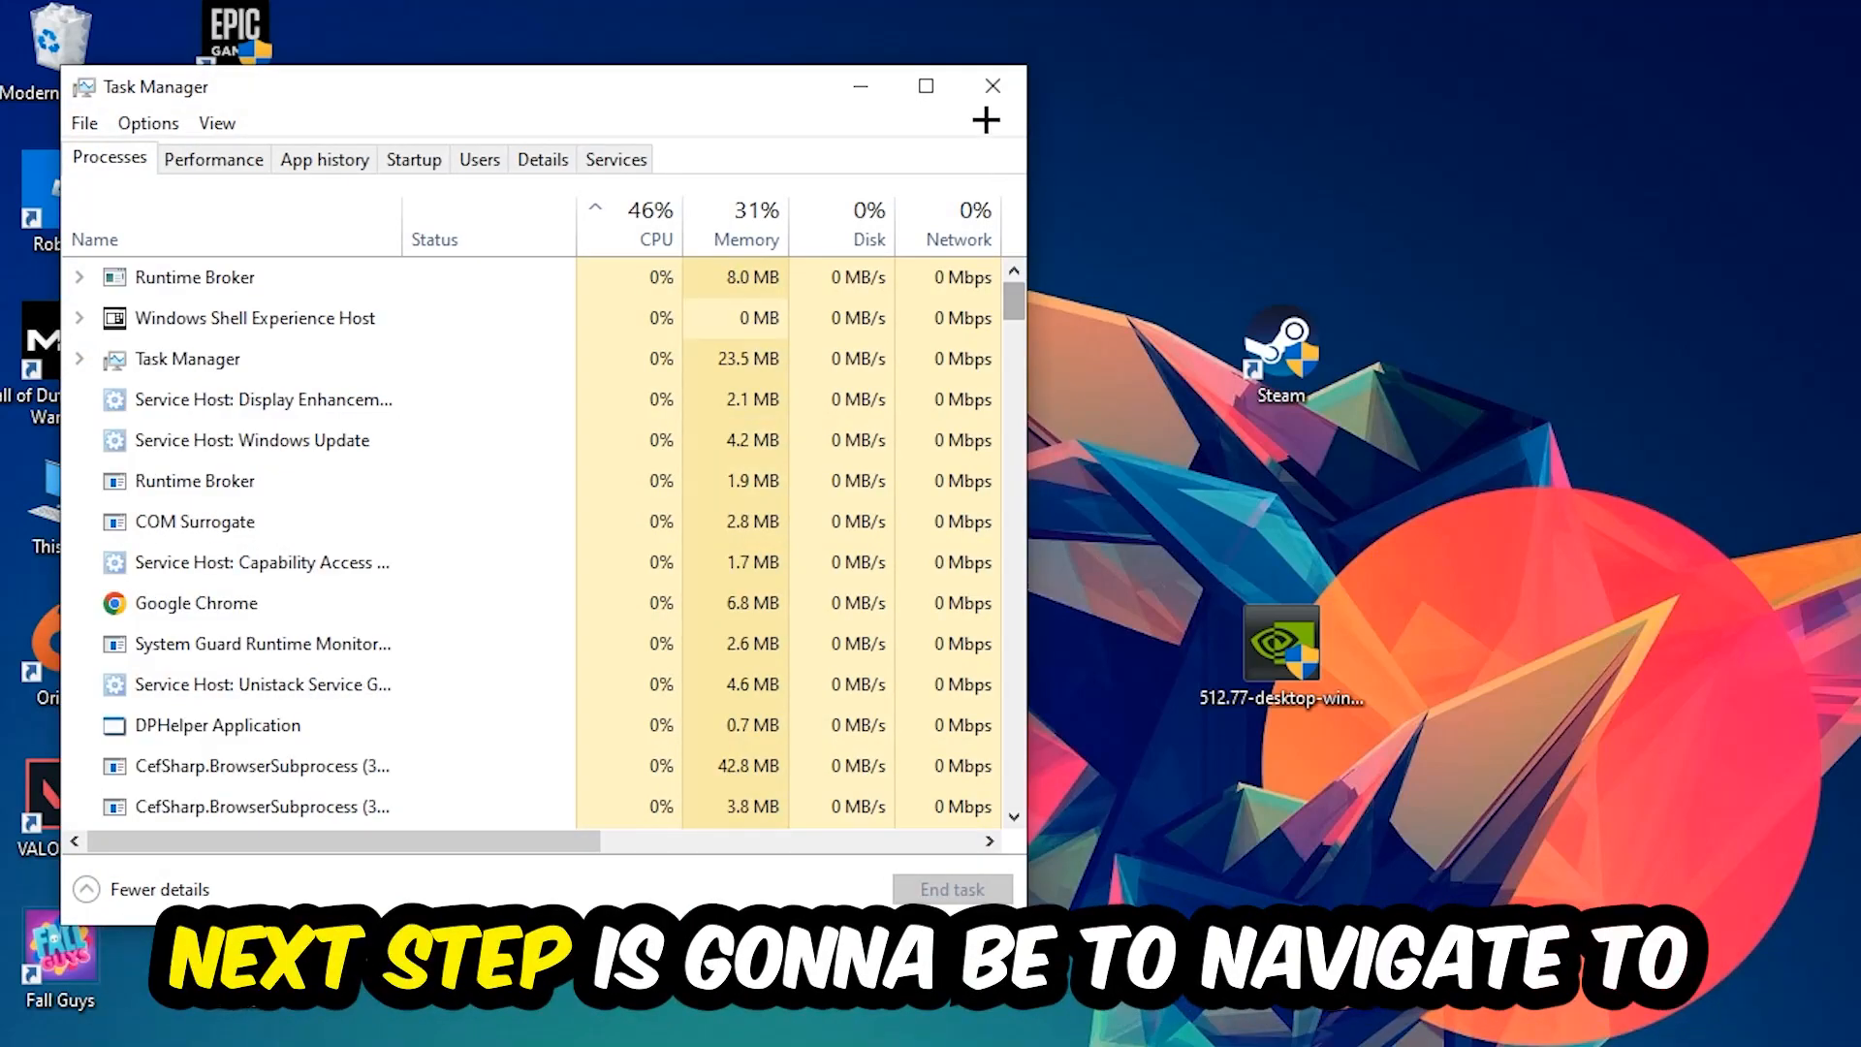
left_click(925, 85)
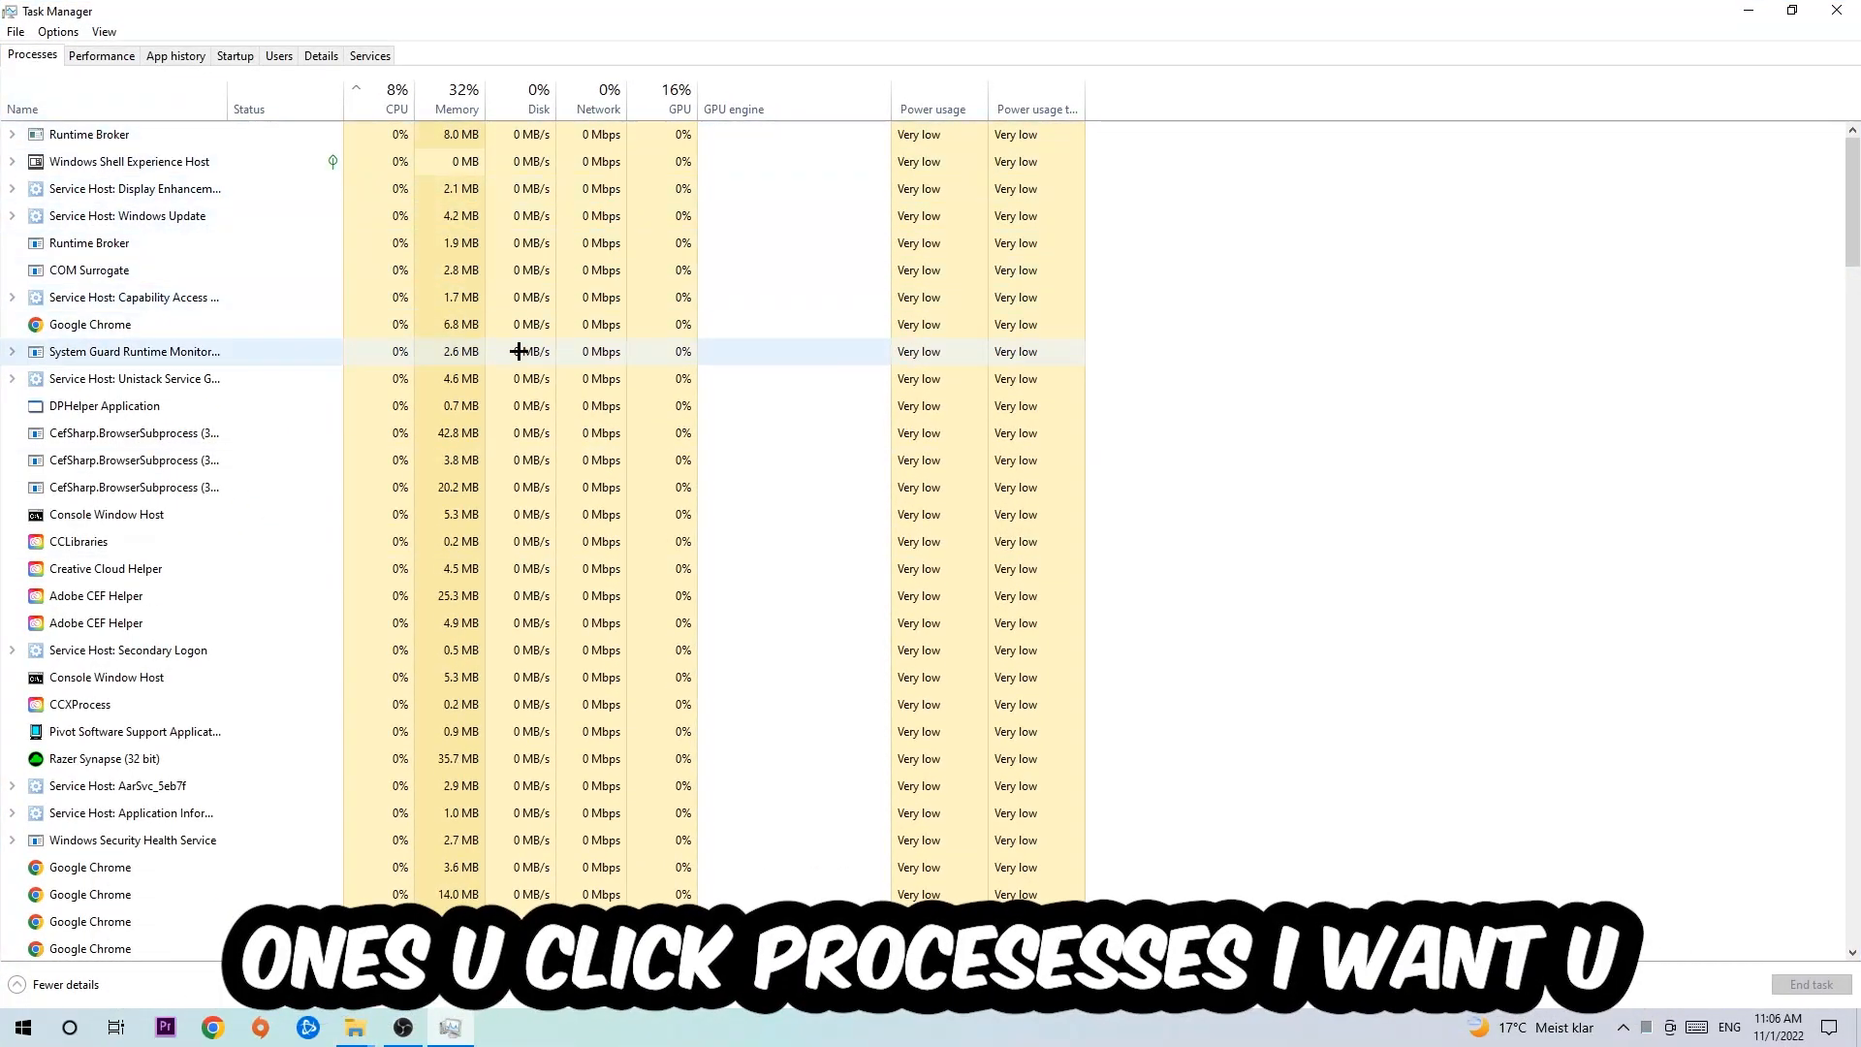
left_click(91, 323)
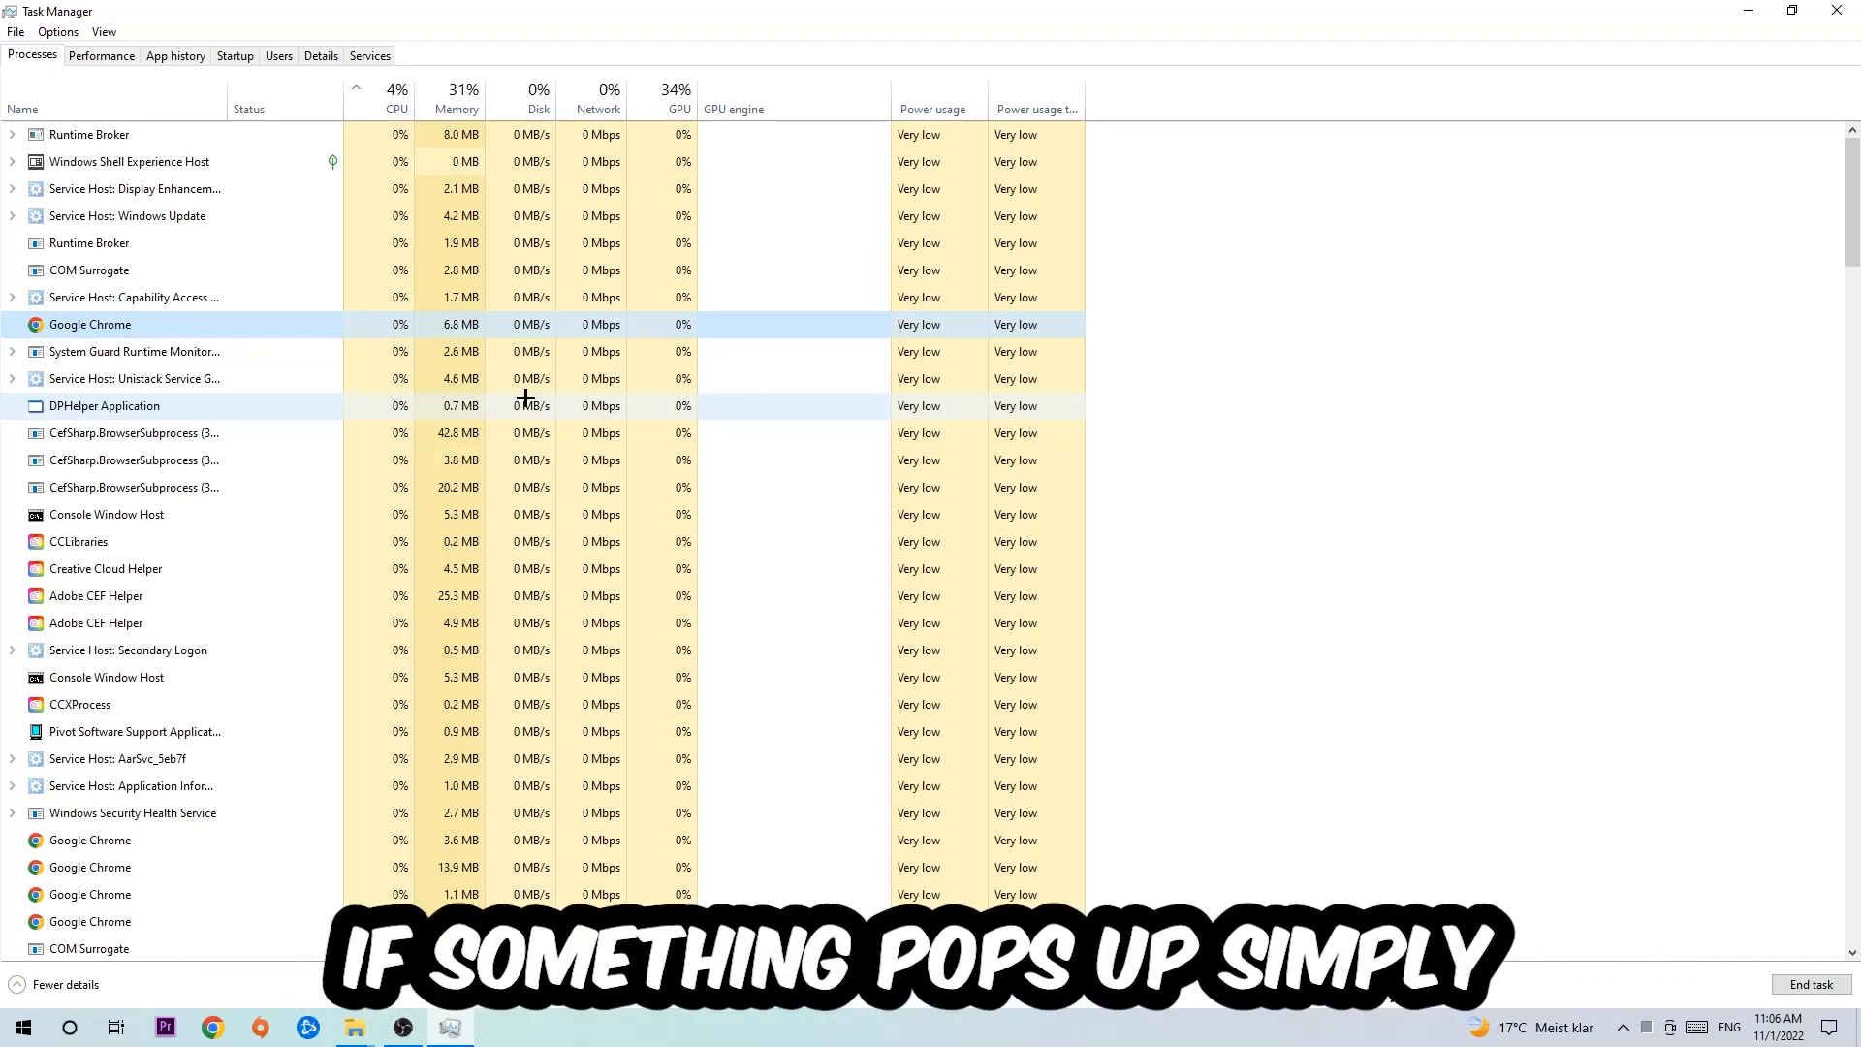
right_click(91, 324)
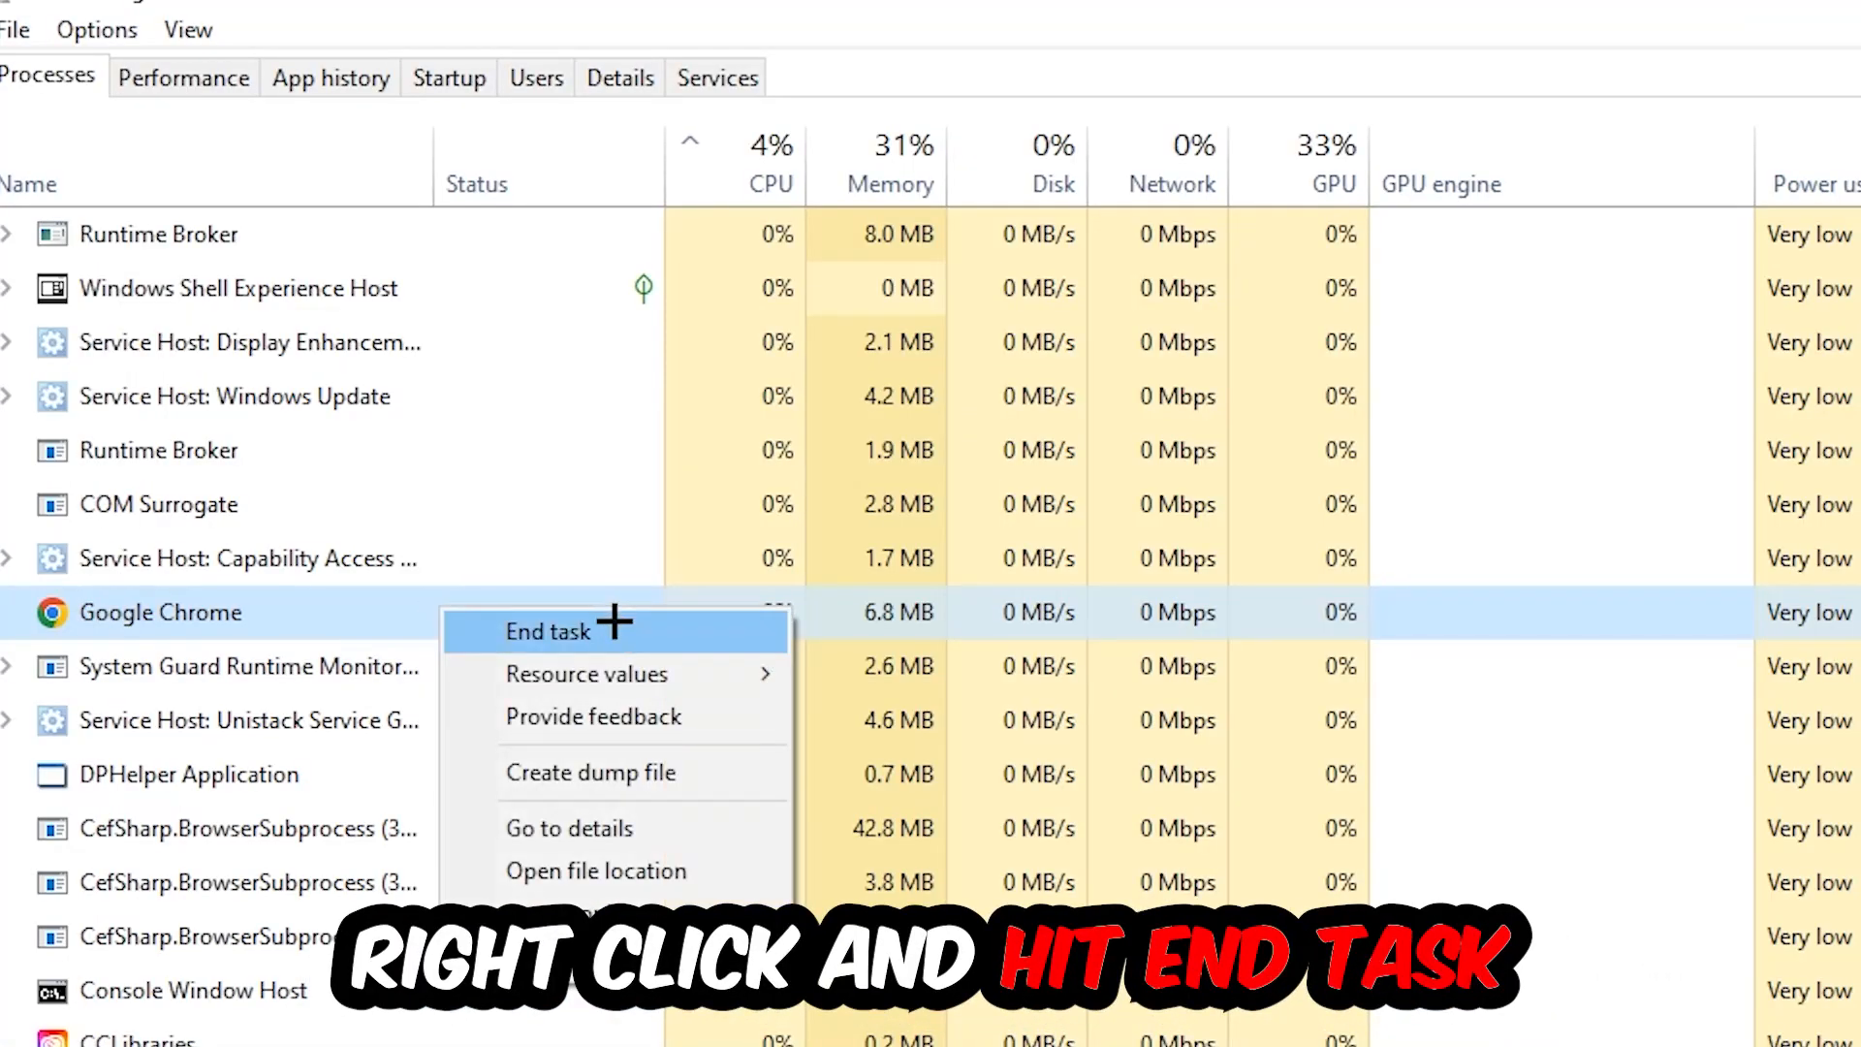
mouse_move(1712, 498)
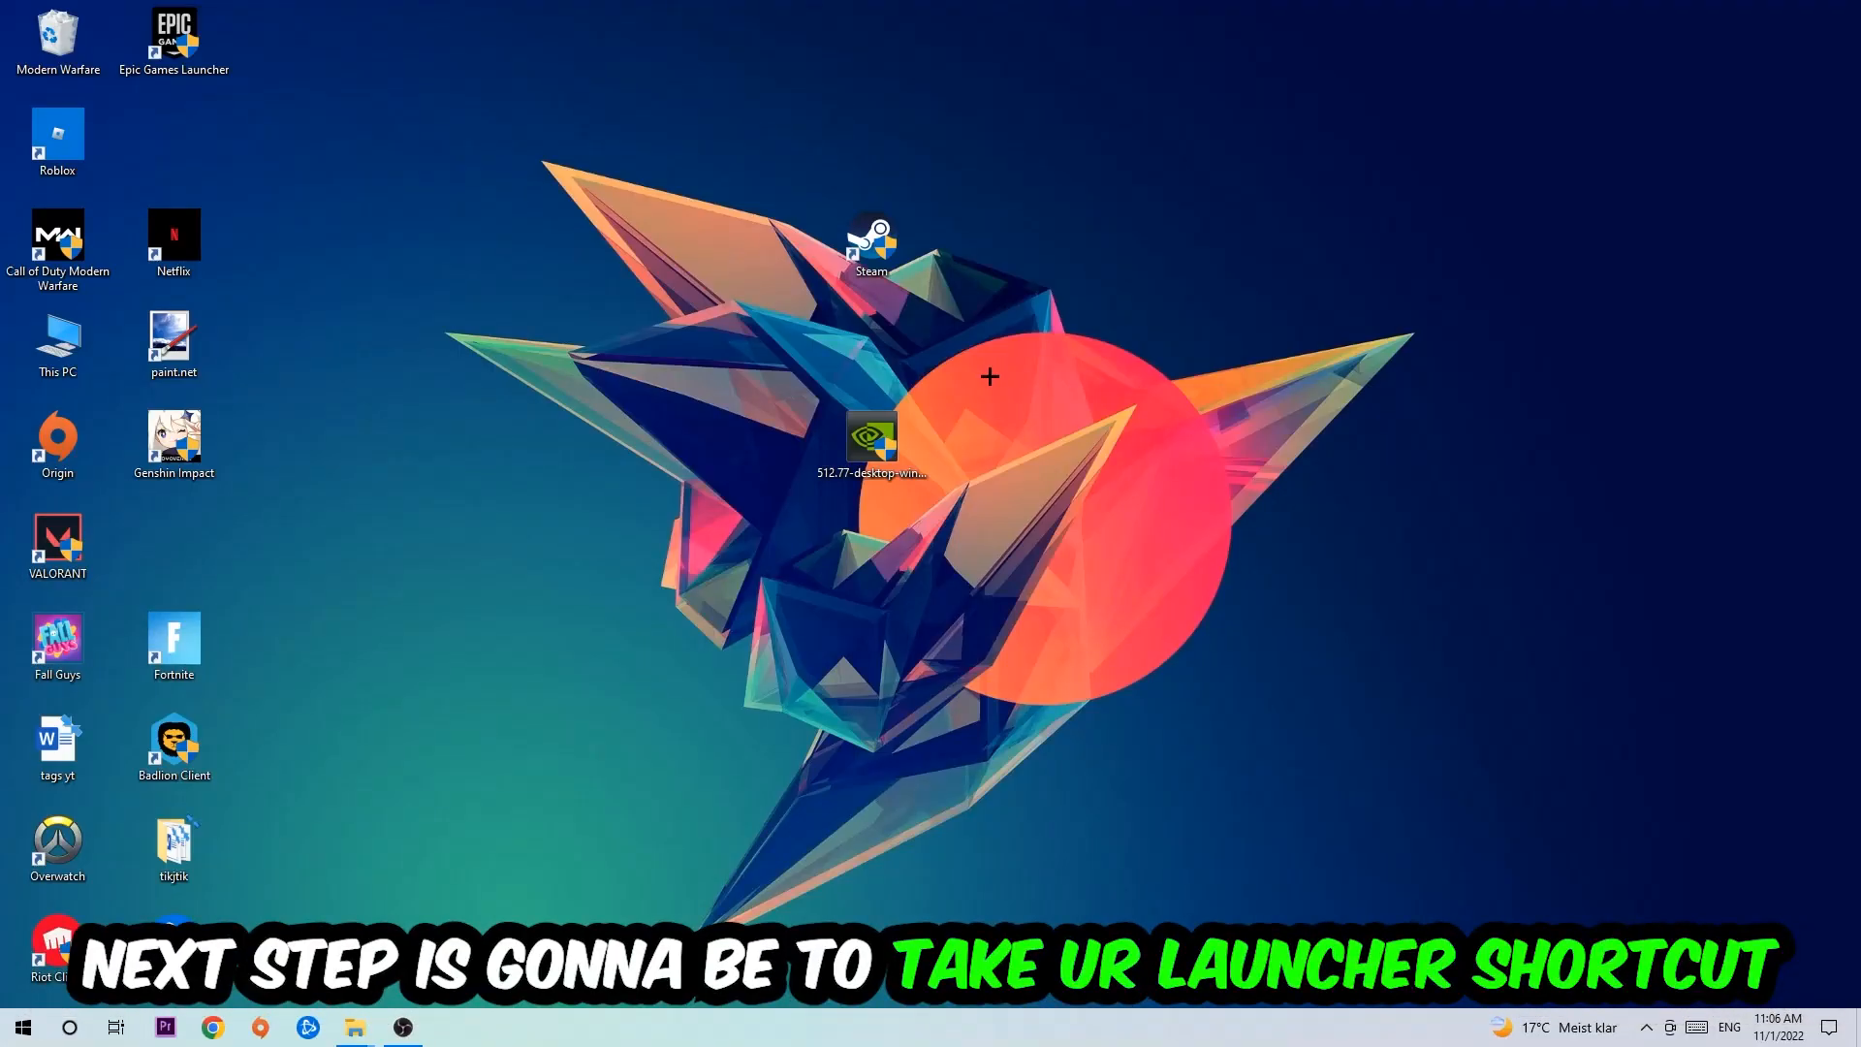
Launch Steam from its desktop shortcut with Run as administrator
left_click_drag(872, 250, 1079, 314)
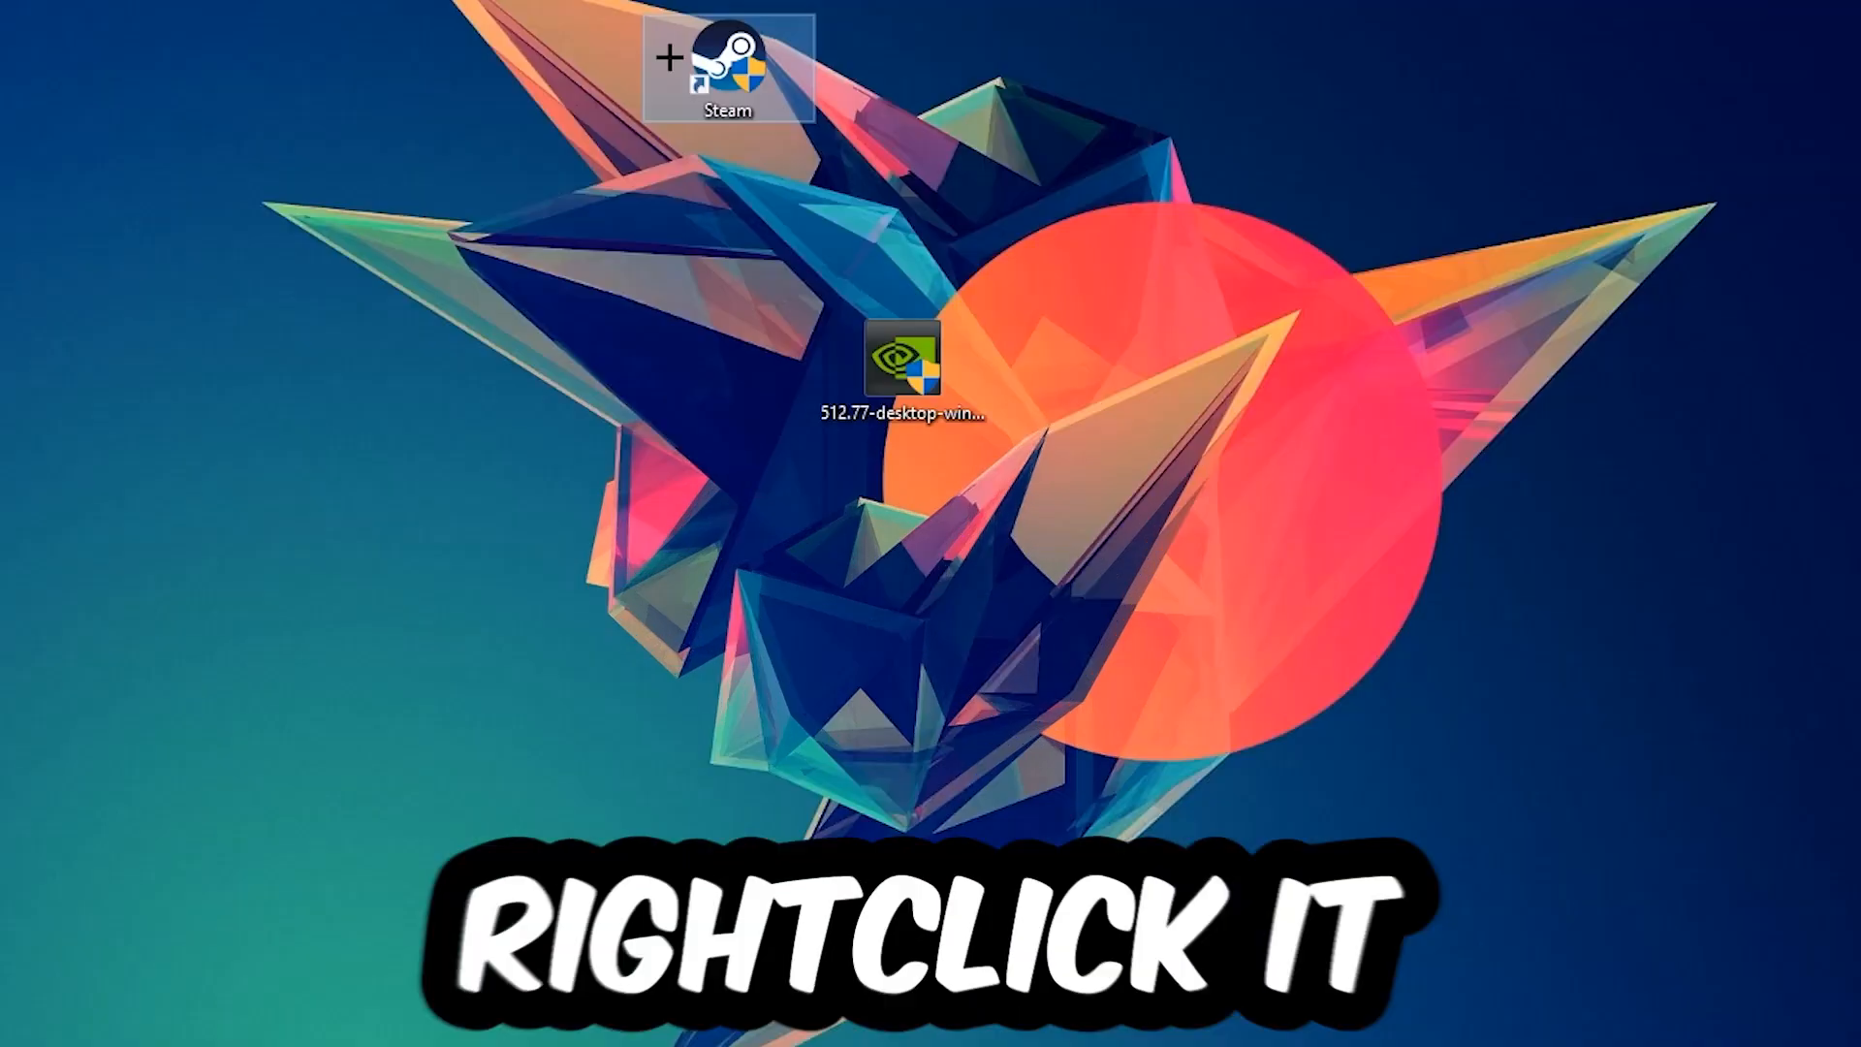
right_click(731, 66)
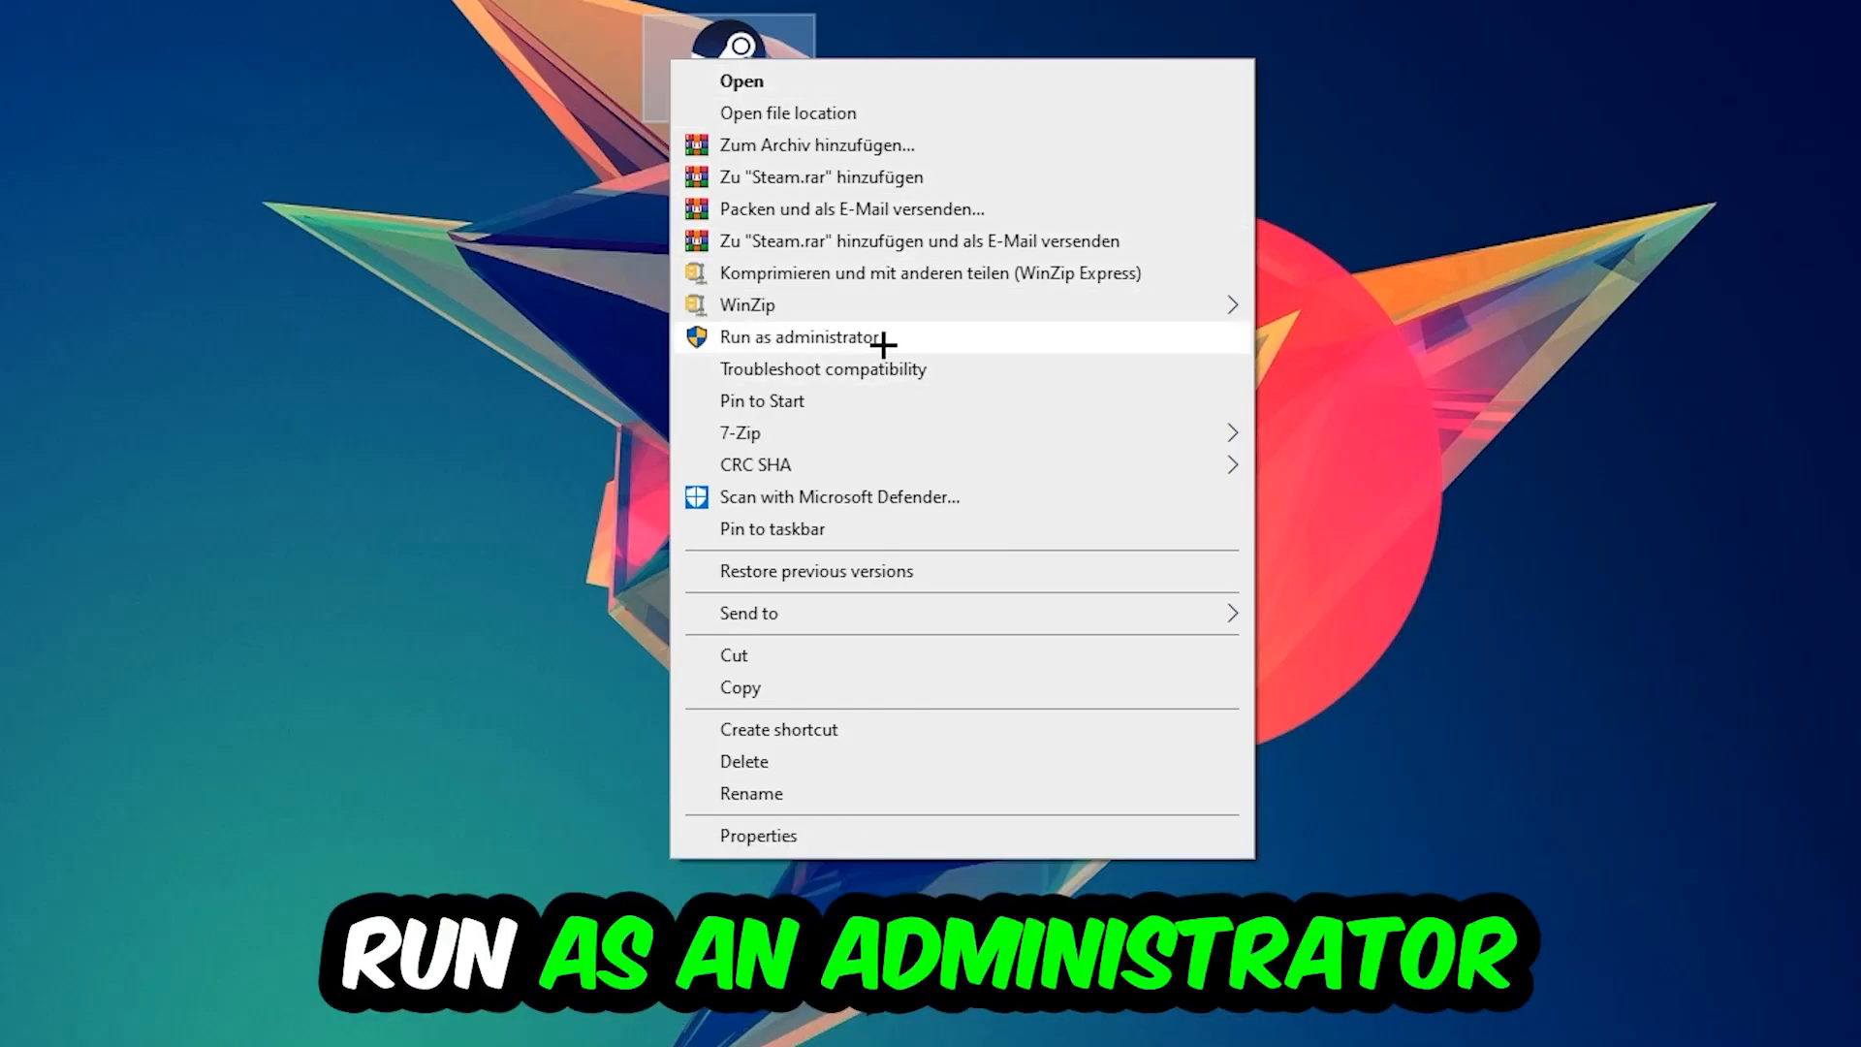
left_click(801, 337)
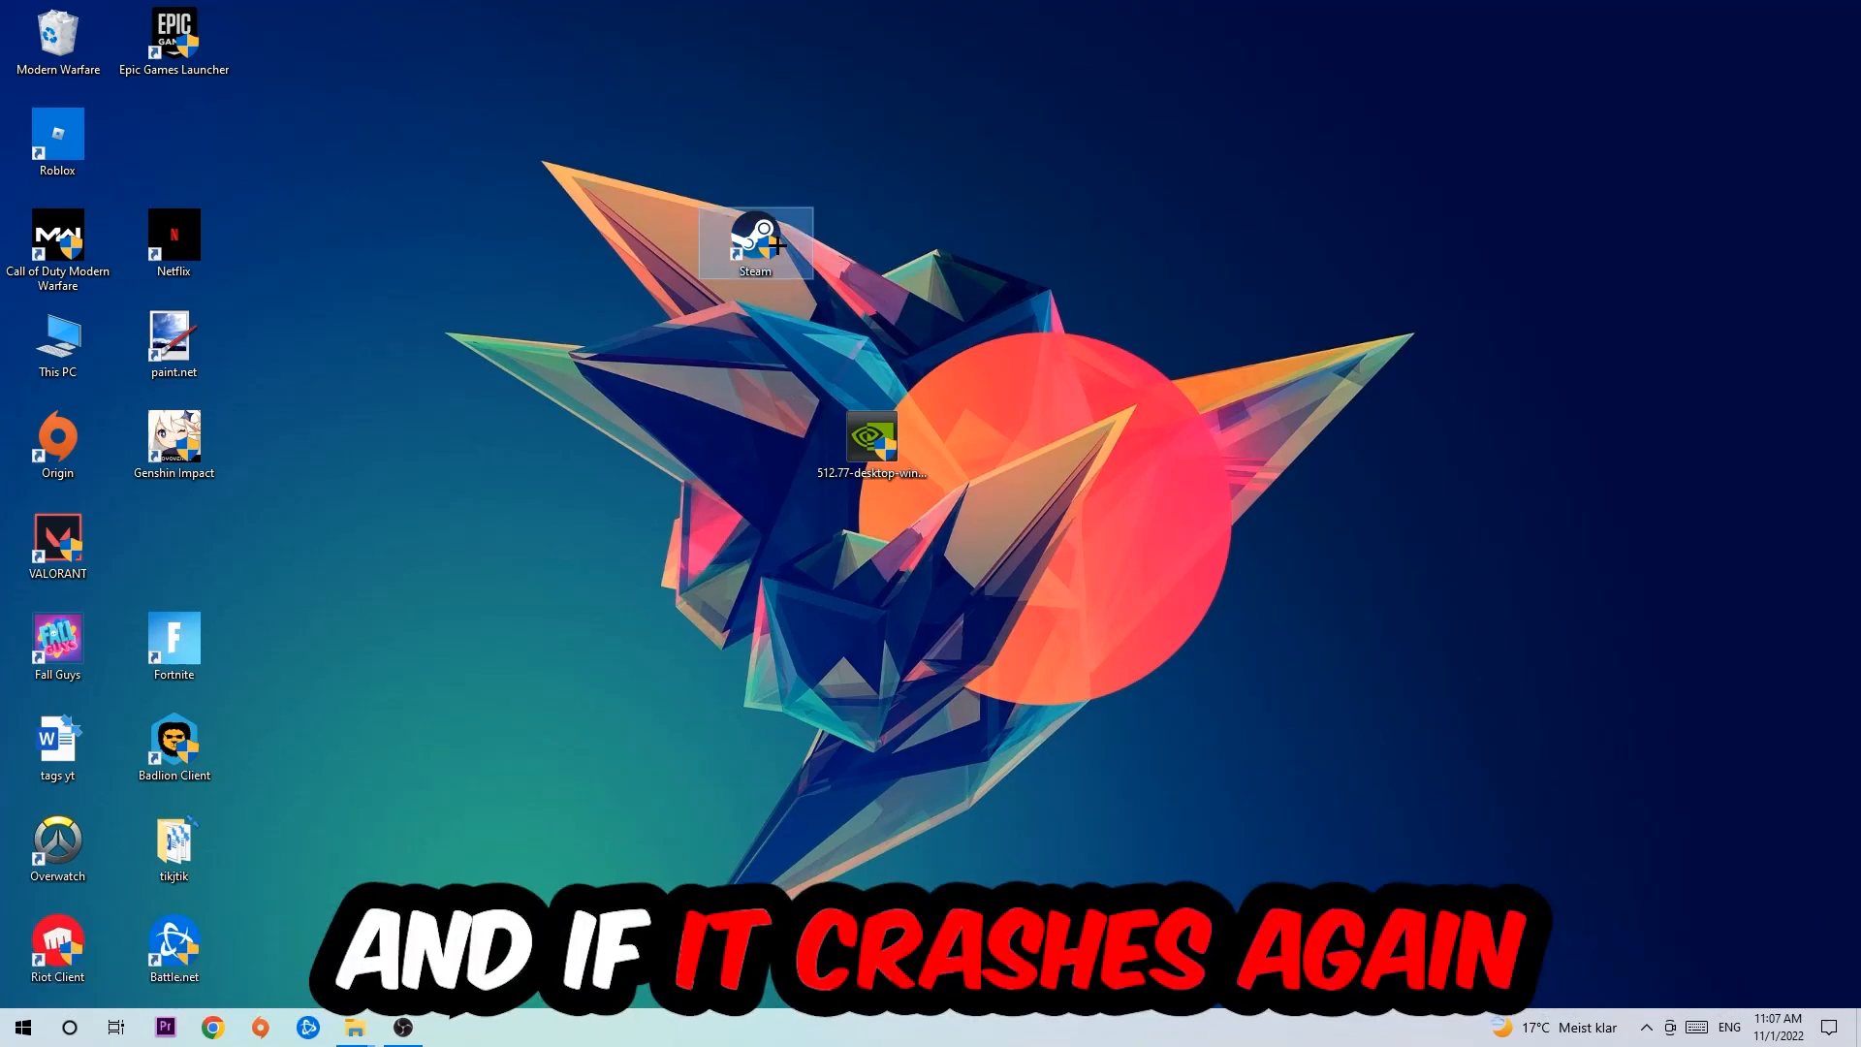
In Steam's shortcut Properties, set Windows 8 compatibility mode and Run as administrator, then confirm
right_click(757, 241)
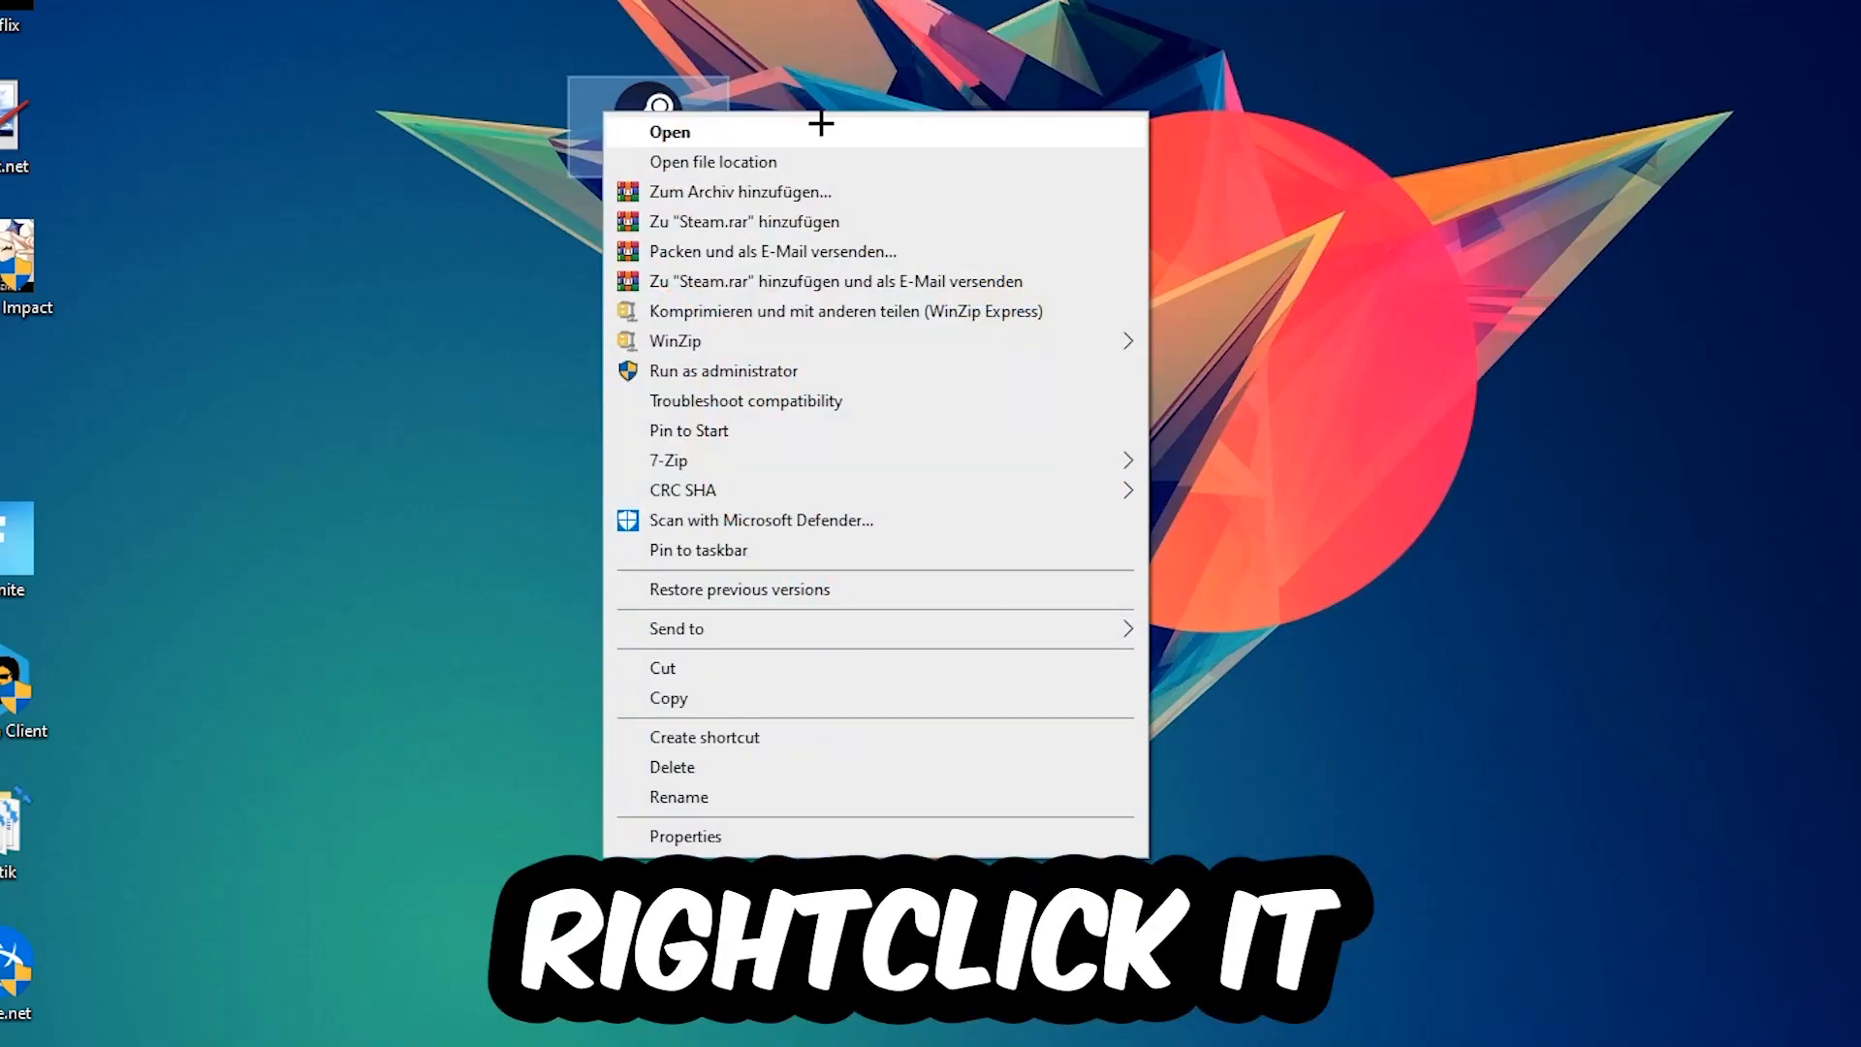
left_click(685, 836)
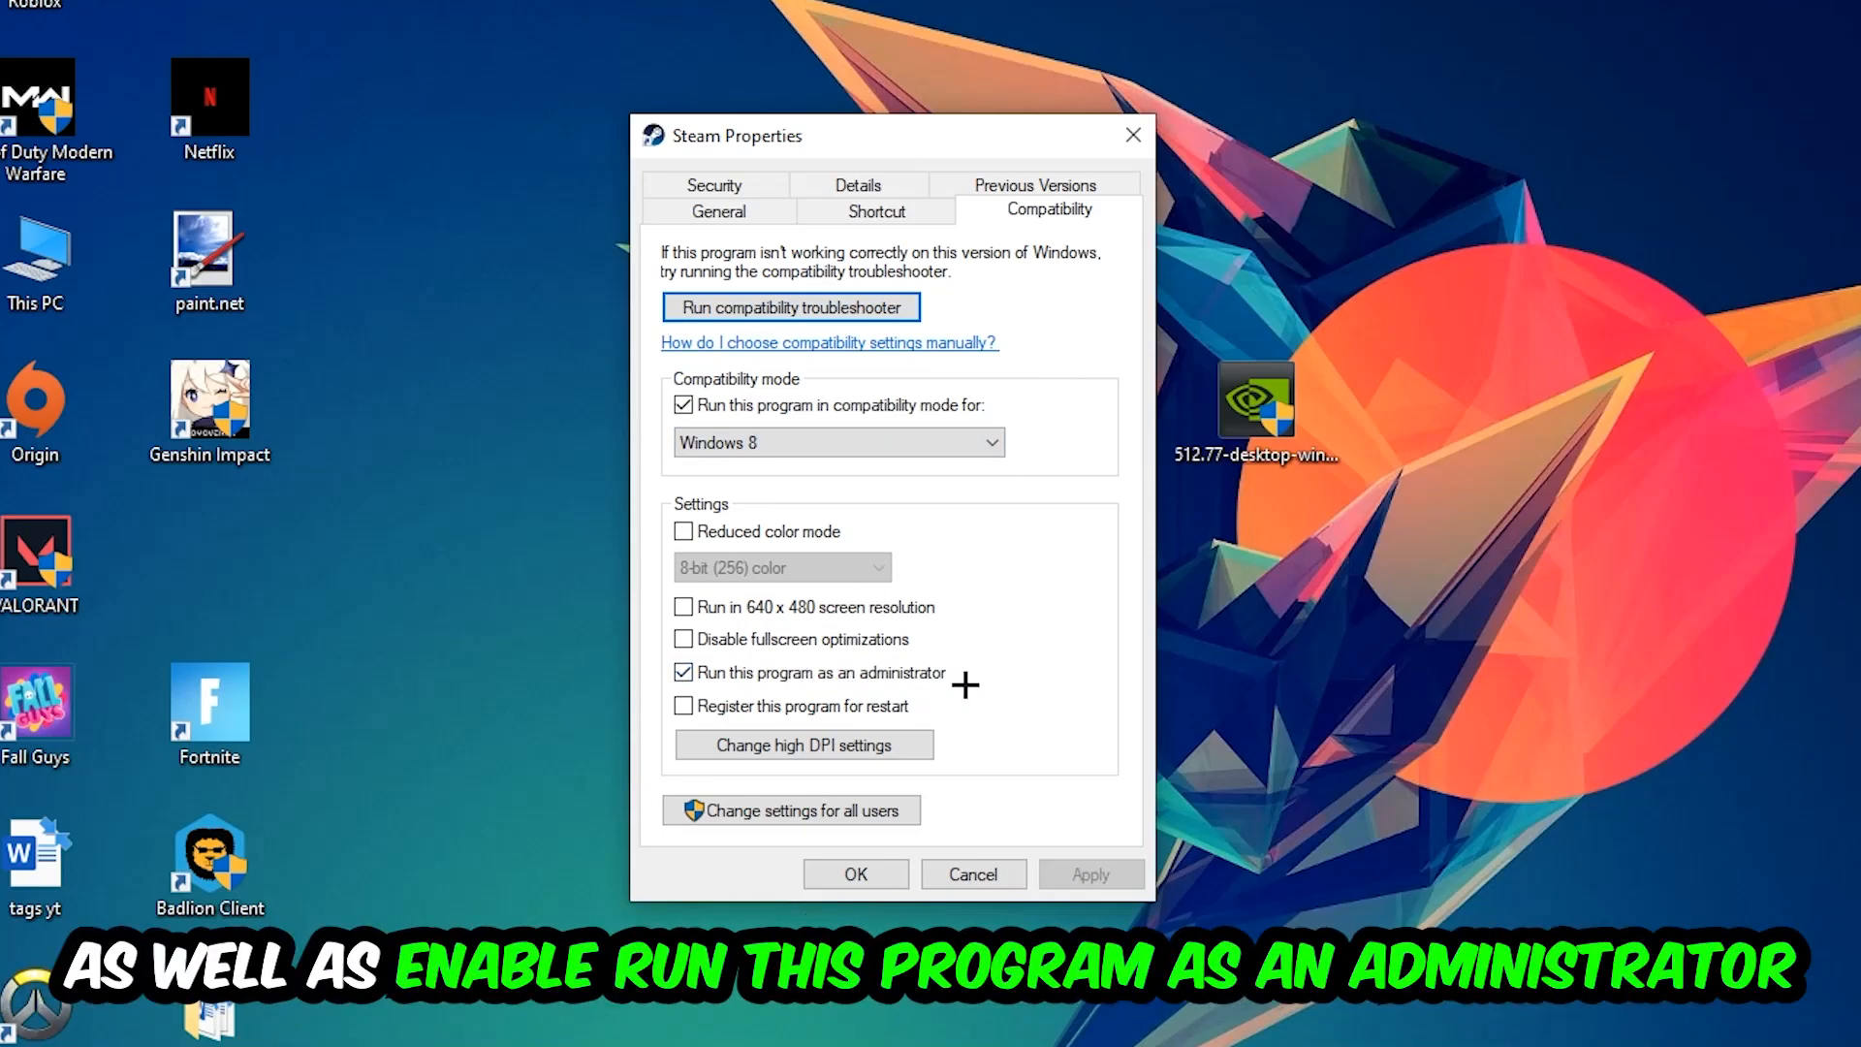
left_click(853, 874)
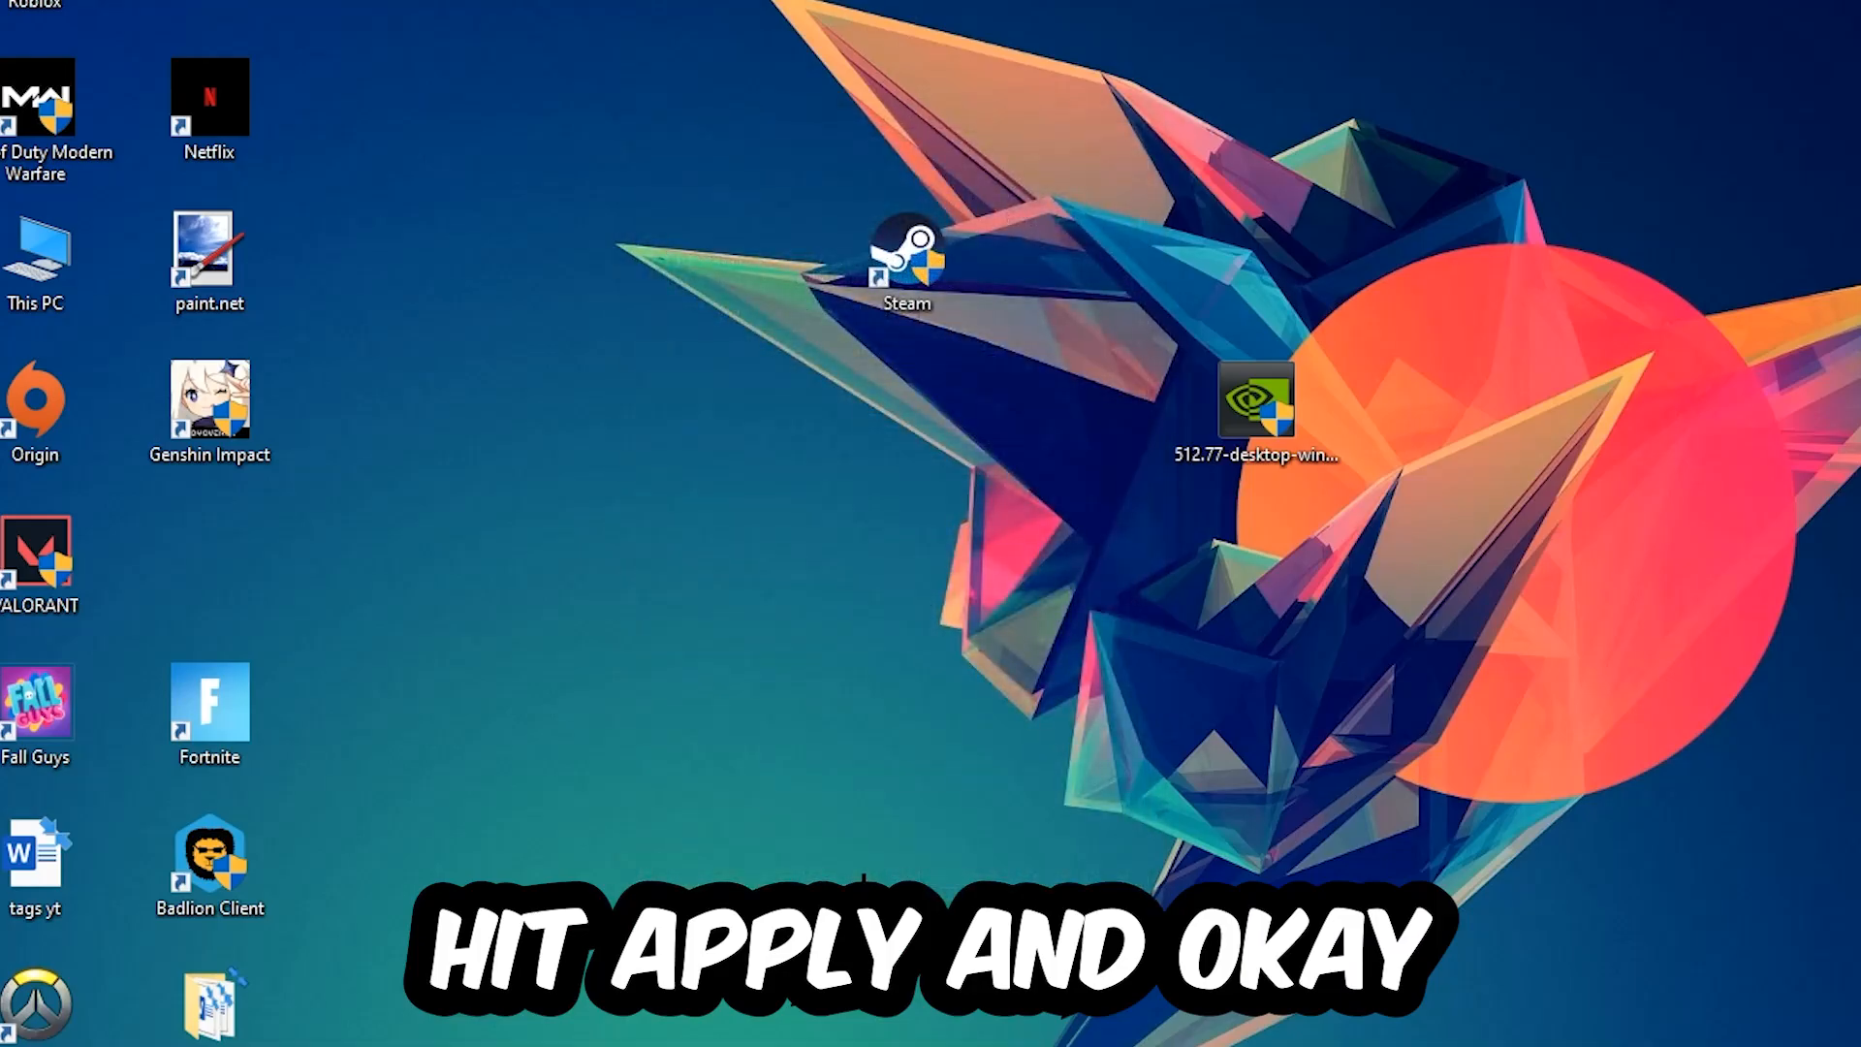